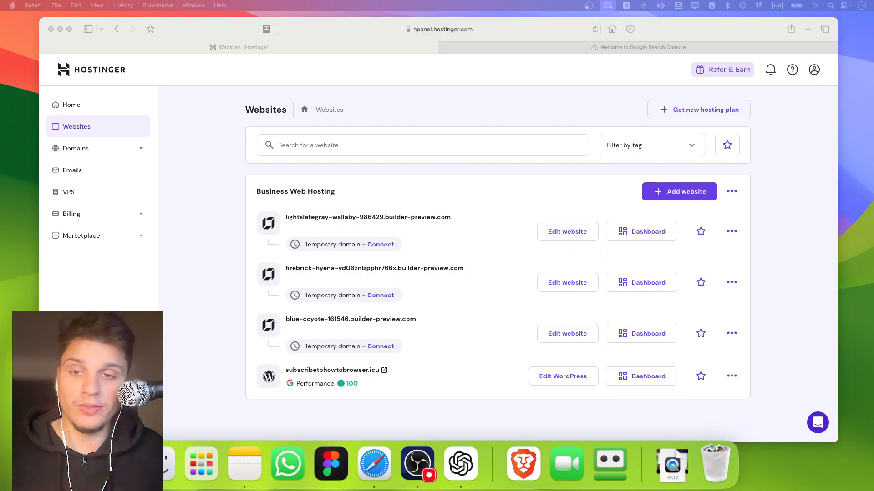
Switch to Search Console to add subscribetohowtobrowser.icu as a Domain property
{"action": "left_click", "coordinate": [637, 47]}
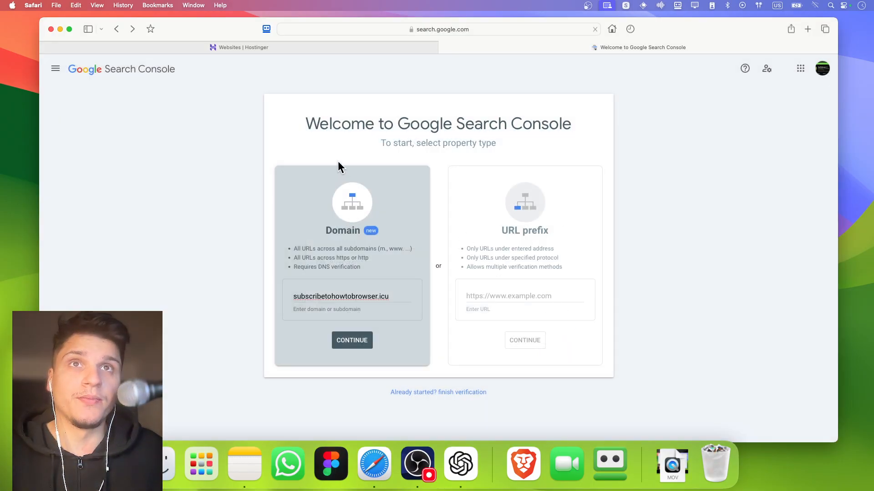
{"action": "mouse_move", "coordinate": [288, 464]}
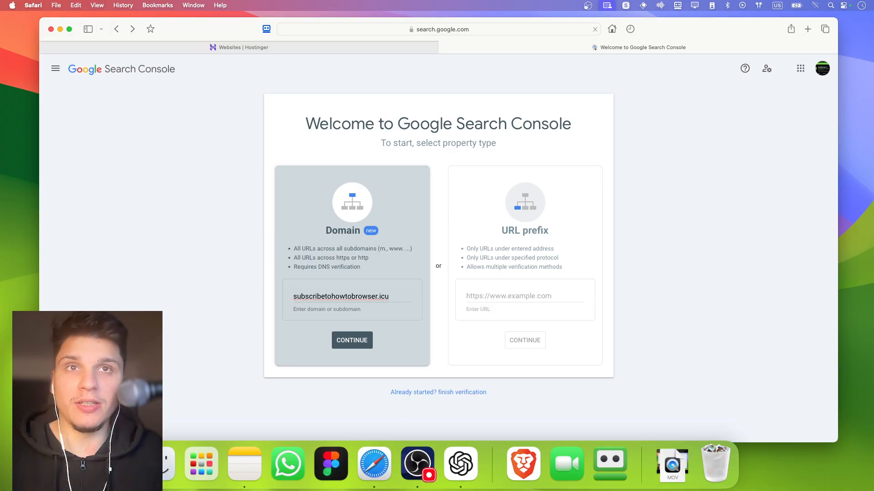
Submit subscribetohowtobrowser.icu and review the TXT verification record
{"action": "left_click", "coordinate": [352, 340]}
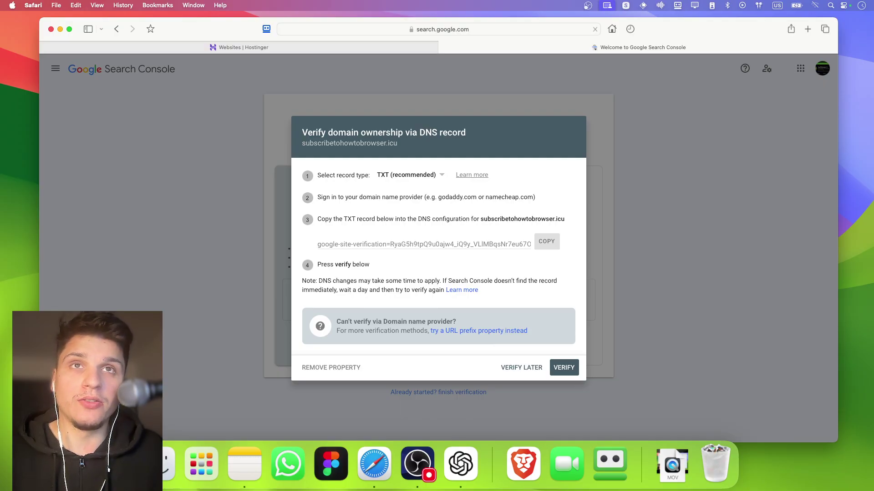
{"action": "left_click", "coordinate": [546, 241]}
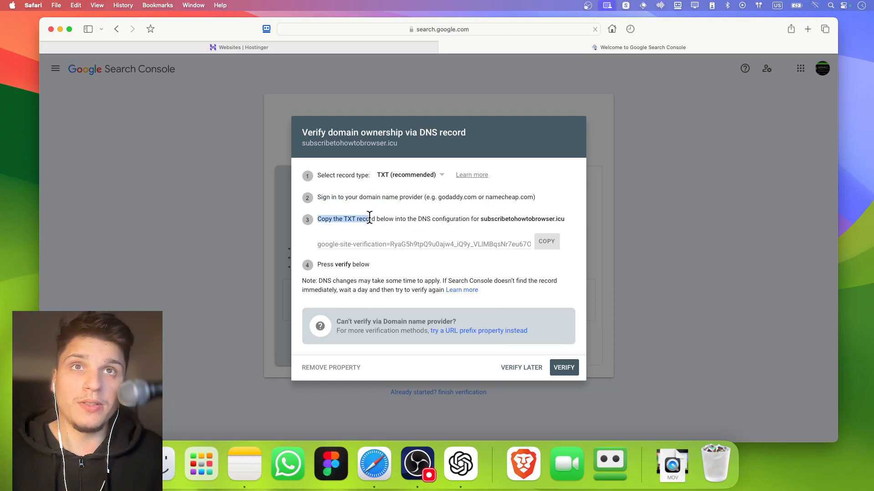
{"action": "mouse_move", "coordinate": [407, 231]}
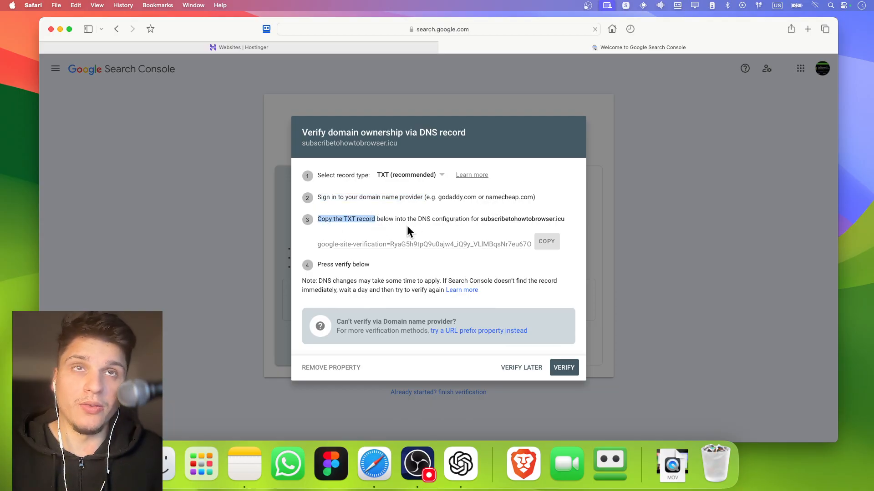
{"action": "mouse_move", "coordinate": [429, 229]}
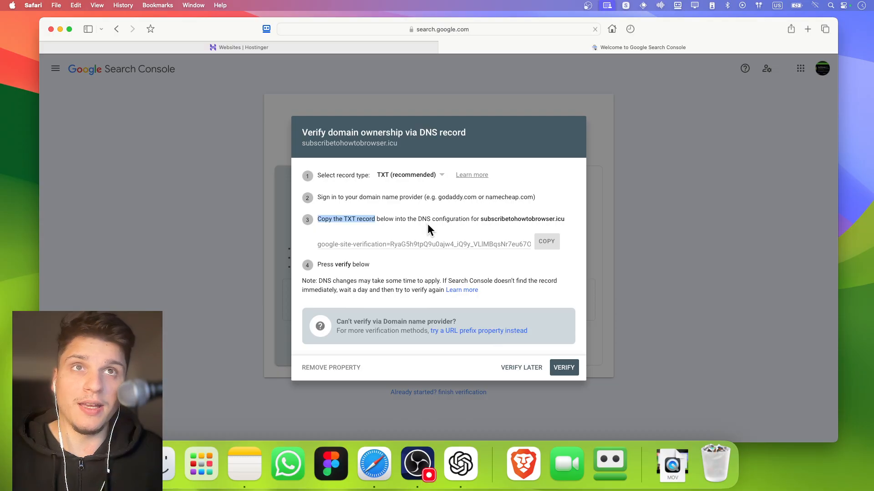
{"action": "mouse_move", "coordinate": [500, 219]}
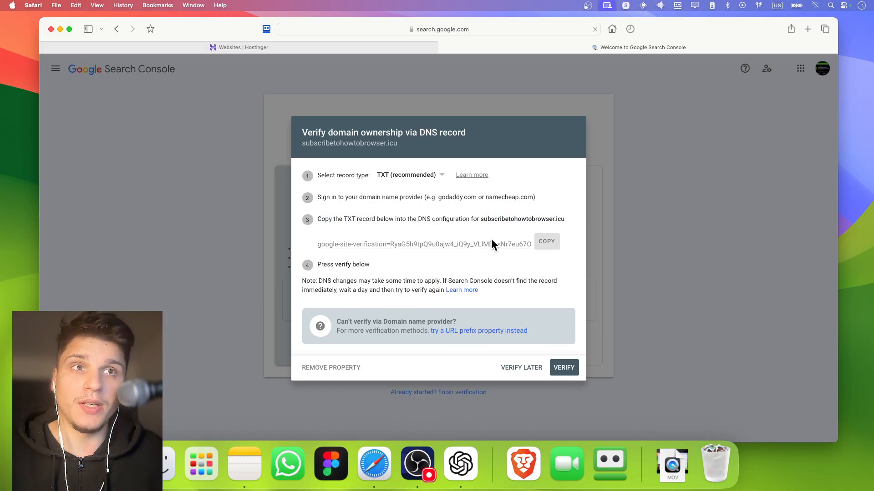
{"action": "mouse_move", "coordinate": [499, 322]}
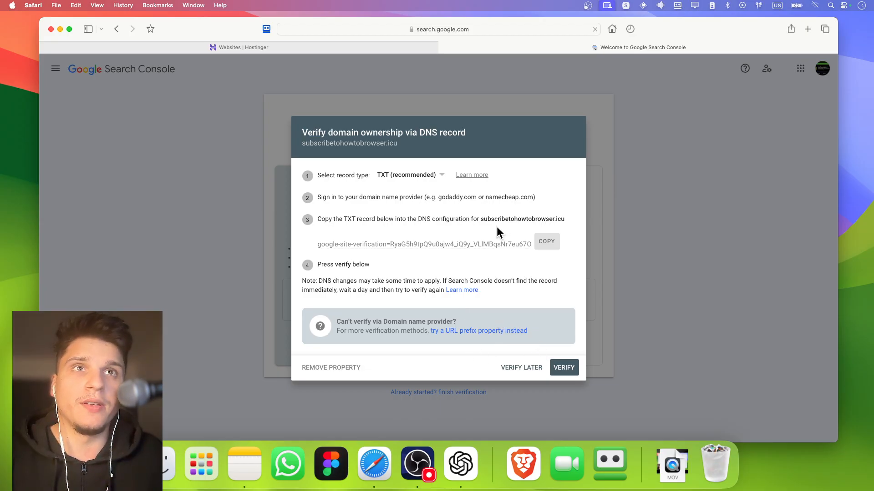
{"action": "mouse_move", "coordinate": [273, 157]}
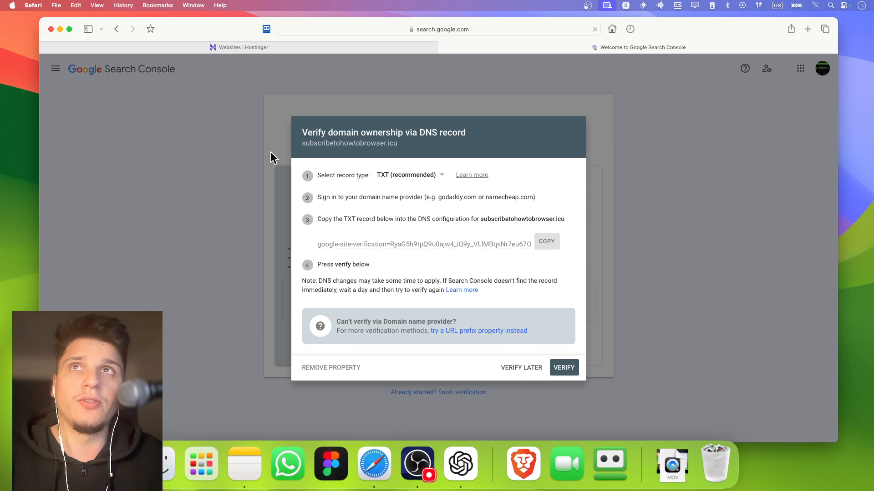
{"action": "mouse_move", "coordinate": [195, 95]}
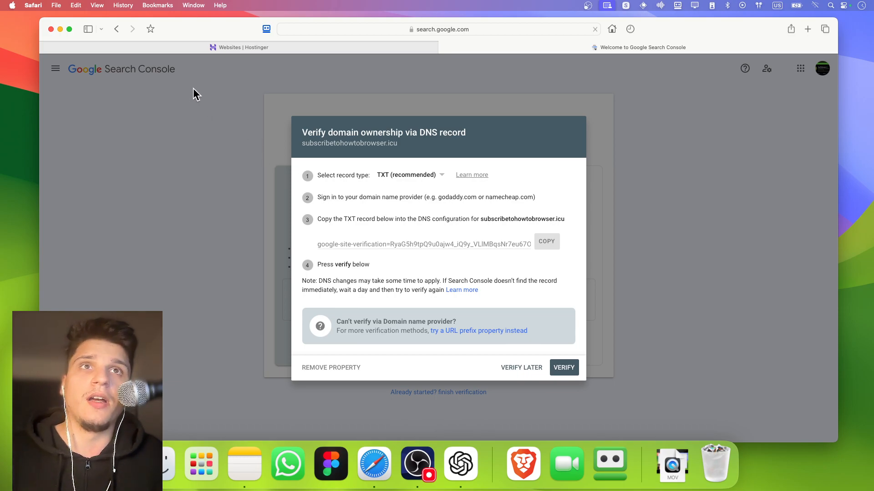
In Hostinger, open subscribetohowtobrowser.icu's DNS / Nameservers settings and reveal the nameserver options
{"action": "left_click", "coordinate": [238, 48]}
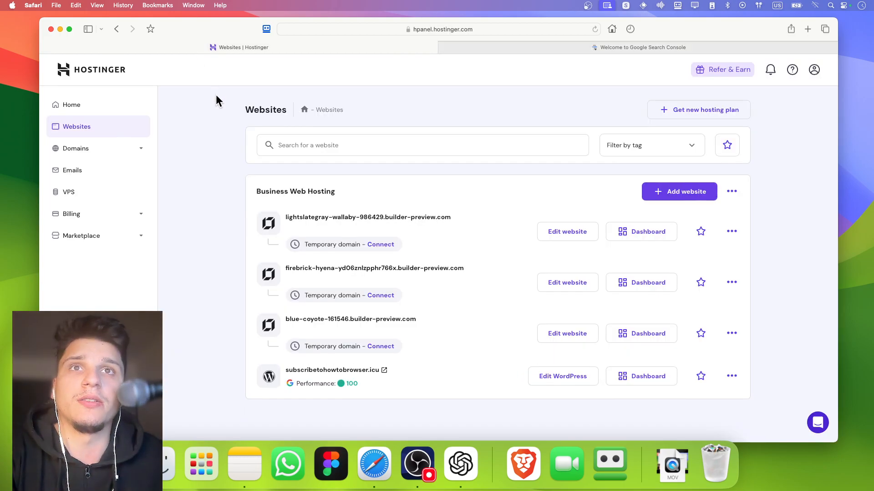
{"action": "mouse_move", "coordinate": [97, 105]}
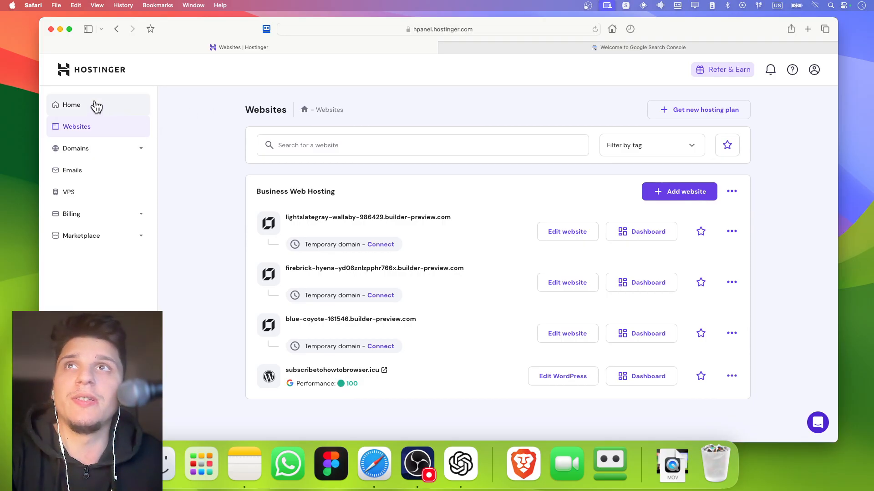
{"action": "left_click", "coordinate": [72, 105]}
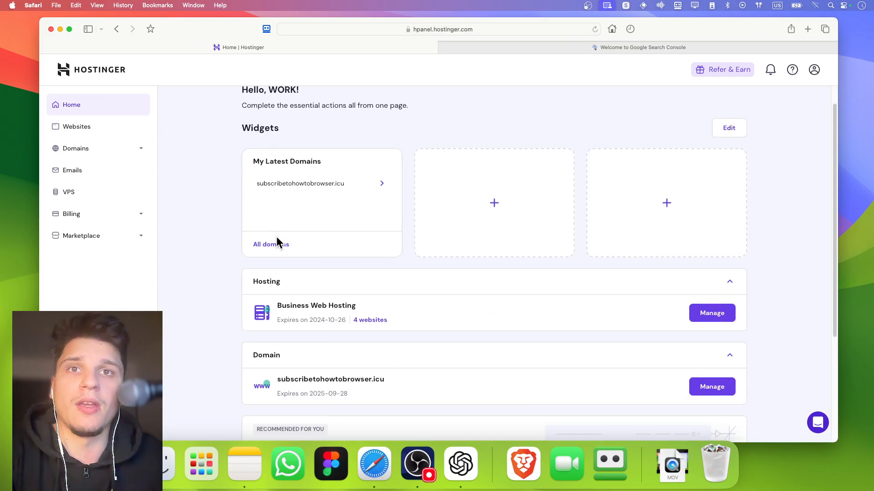
{"action": "scroll", "scroll_direction": "down", "scroll_amount": 3}
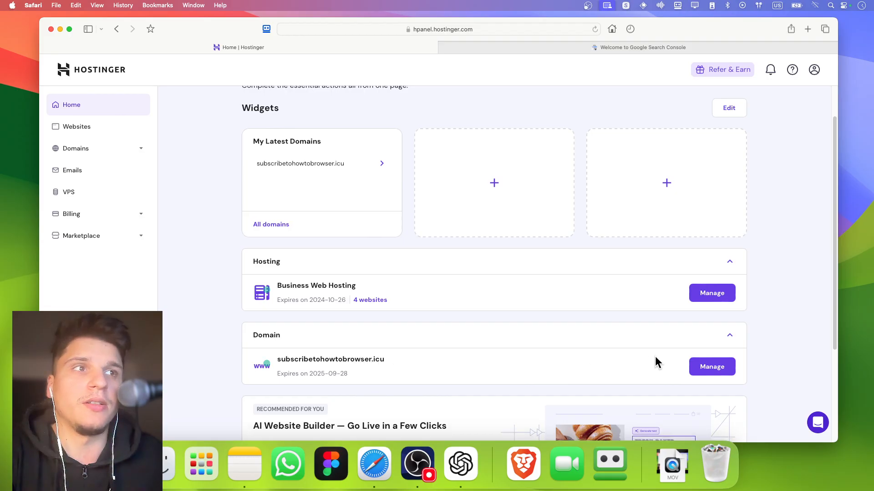
{"action": "left_click", "coordinate": [712, 367]}
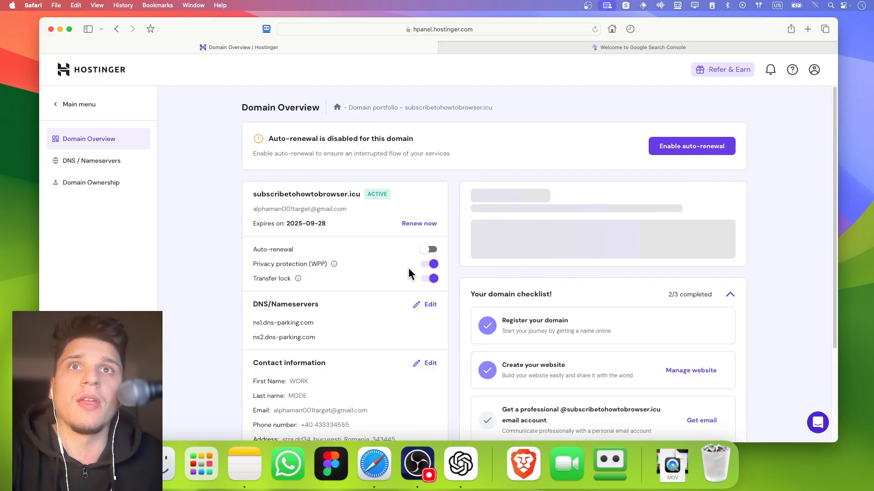
{"action": "mouse_move", "coordinate": [118, 169]}
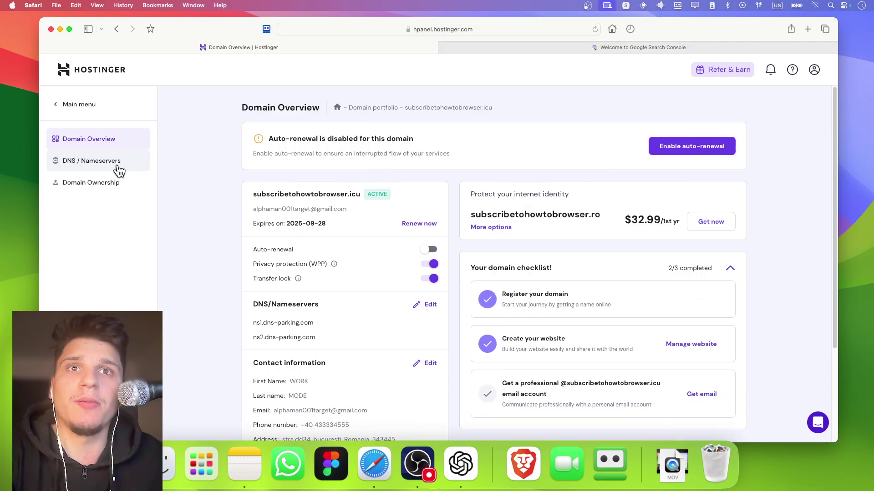
{"action": "left_click", "coordinate": [91, 161]}
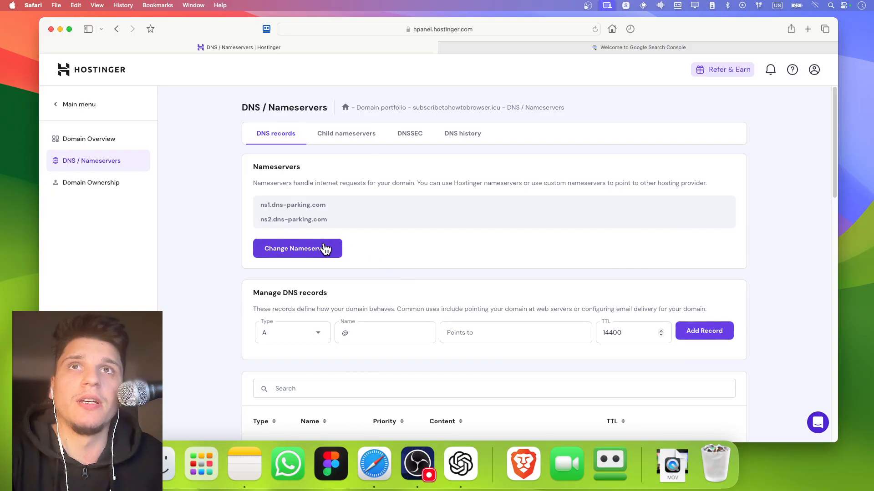
{"action": "left_click", "coordinate": [297, 248]}
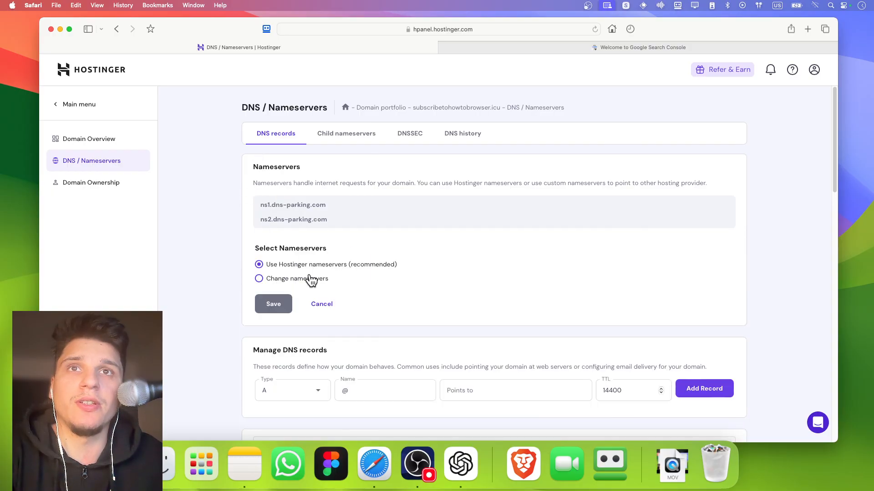
{"action": "mouse_move", "coordinate": [265, 234]}
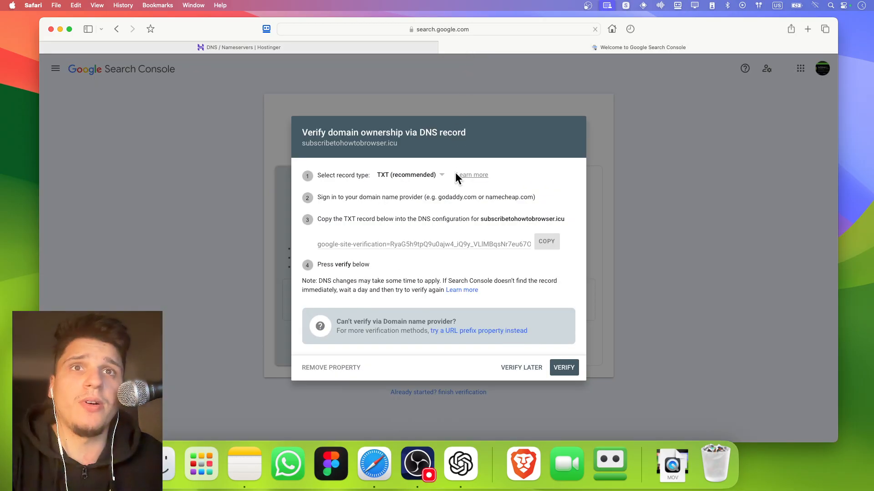
{"action": "mouse_move", "coordinate": [319, 226]}
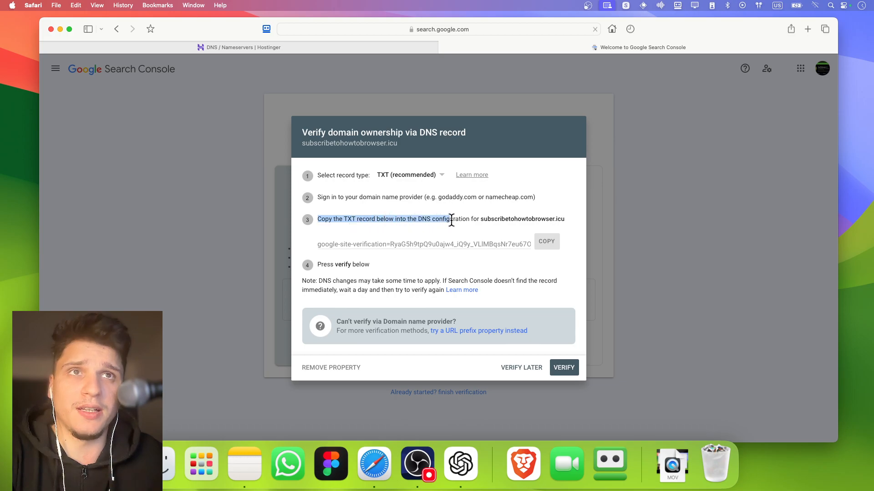
{"action": "mouse_move", "coordinate": [241, 47]}
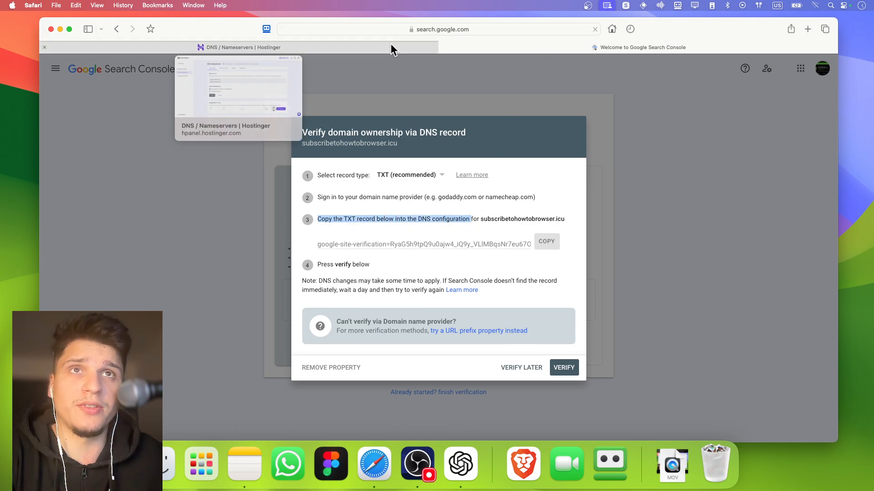
Review the custom nameserver option, compare with Search Console, and cancel without saving
{"action": "left_click", "coordinate": [238, 89]}
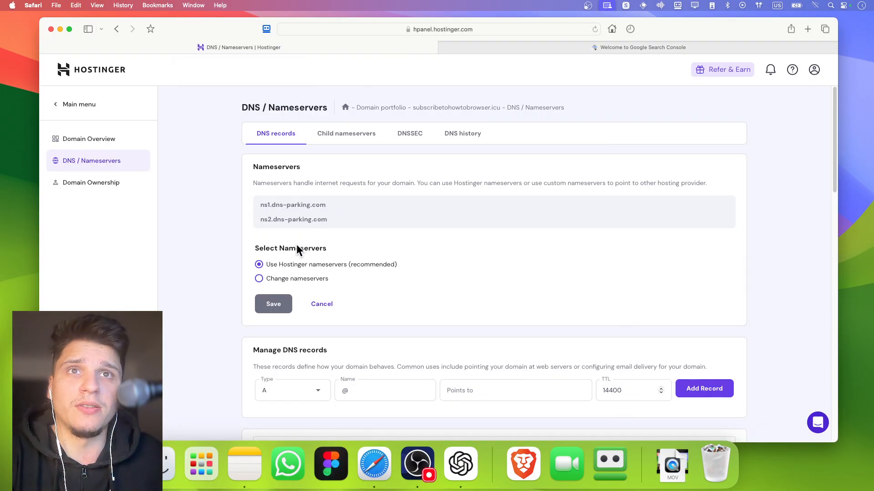
{"action": "left_click", "coordinate": [259, 279]}
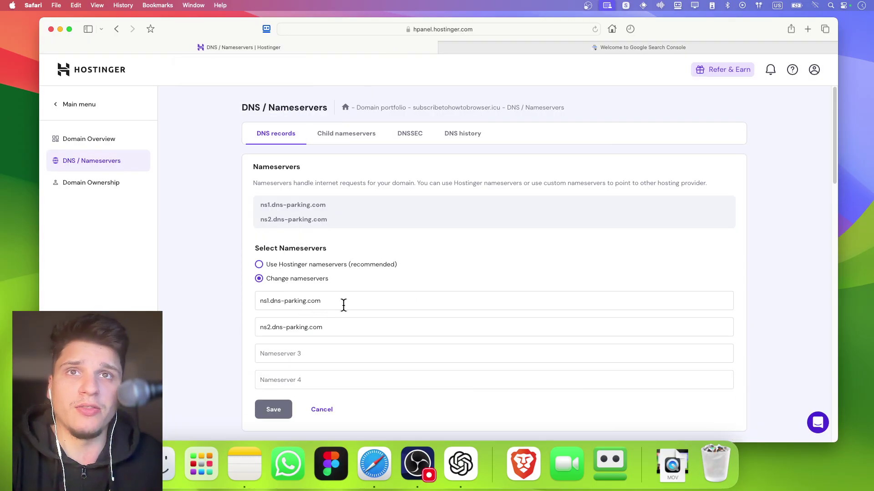
{"action": "scroll", "scroll_direction": "down", "scroll_amount": 3}
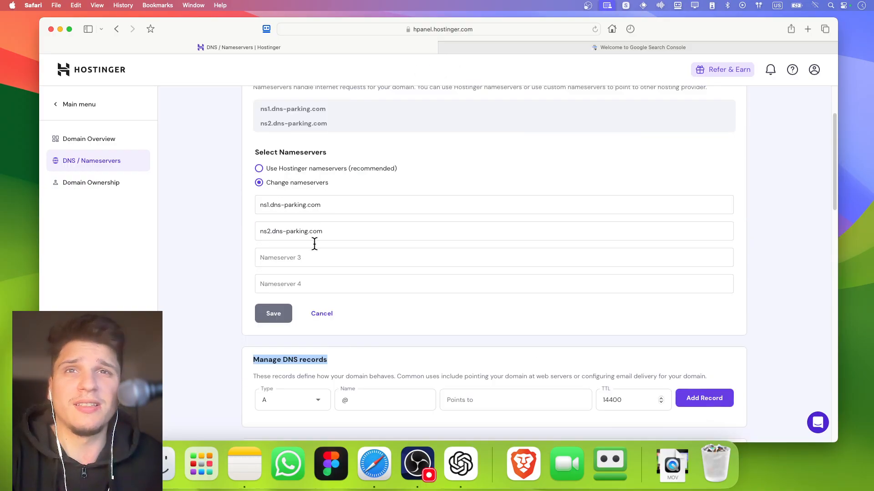
{"action": "scroll", "scroll_direction": "down", "scroll_amount": 3}
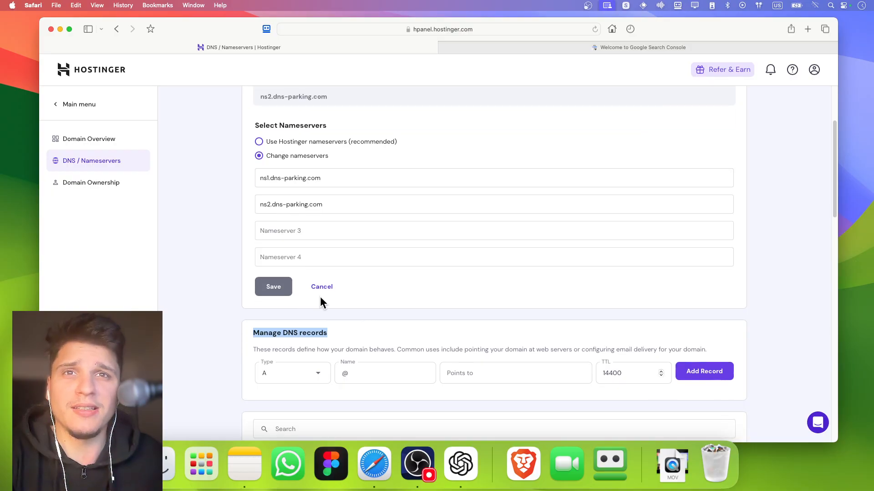
{"action": "left_click", "coordinate": [642, 47]}
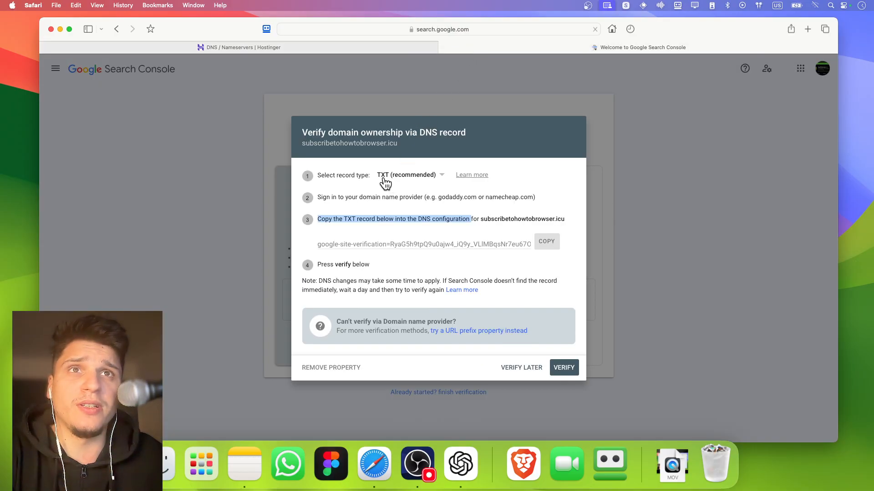
{"action": "left_click", "coordinate": [240, 47]}
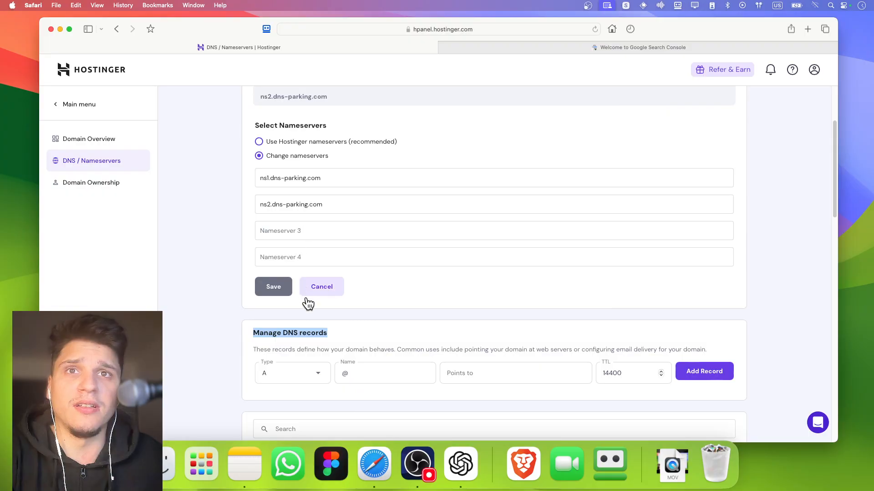
{"action": "left_click", "coordinate": [292, 373]}
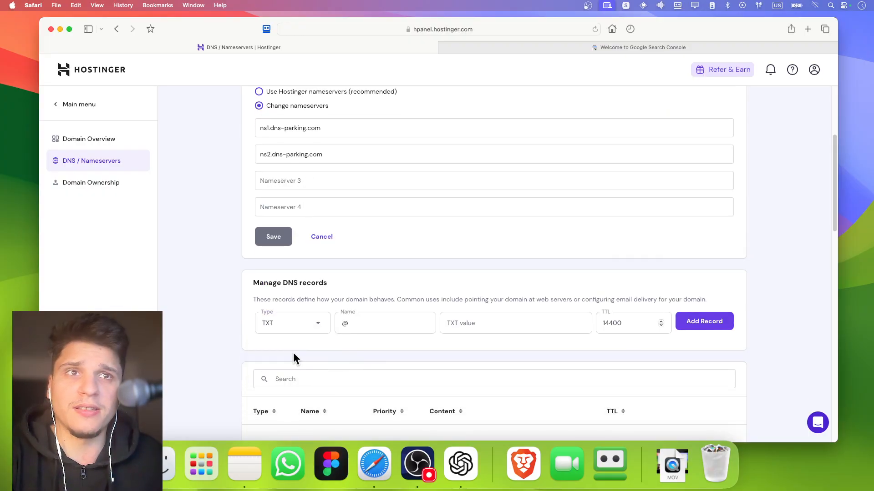
Copy the google-site-verification string and paste it as the Hostinger TXT value
{"action": "left_click", "coordinate": [642, 47]}
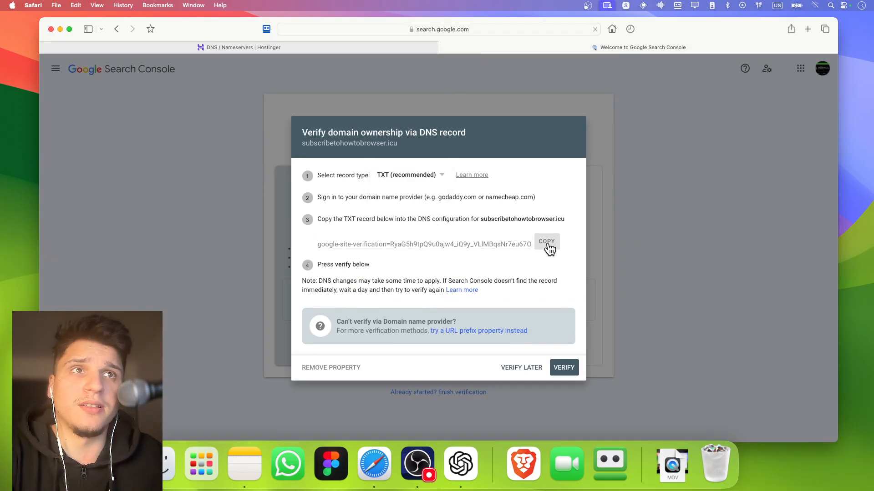
{"action": "left_click", "coordinate": [546, 242]}
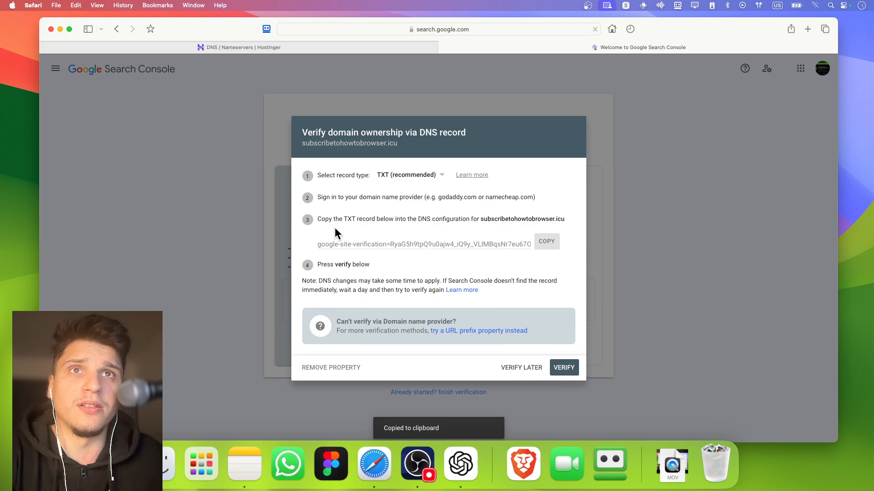
{"action": "mouse_move", "coordinate": [436, 237]}
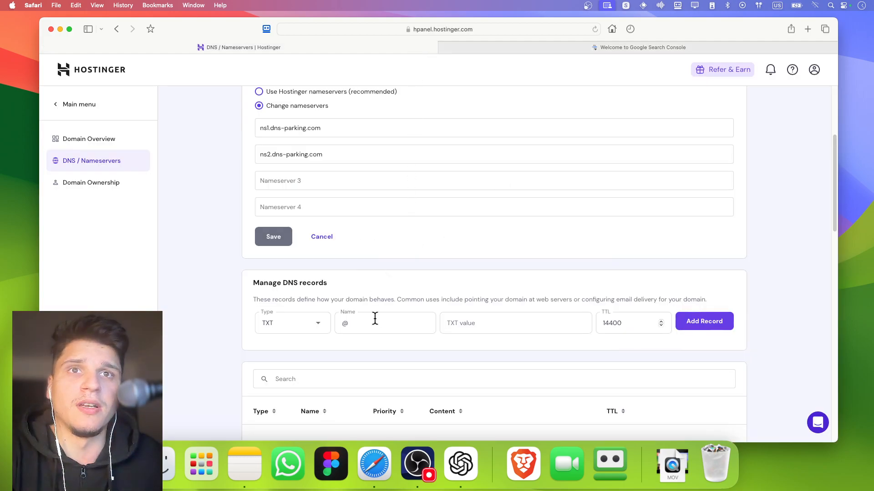
{"action": "right_click", "coordinate": [515, 323]}
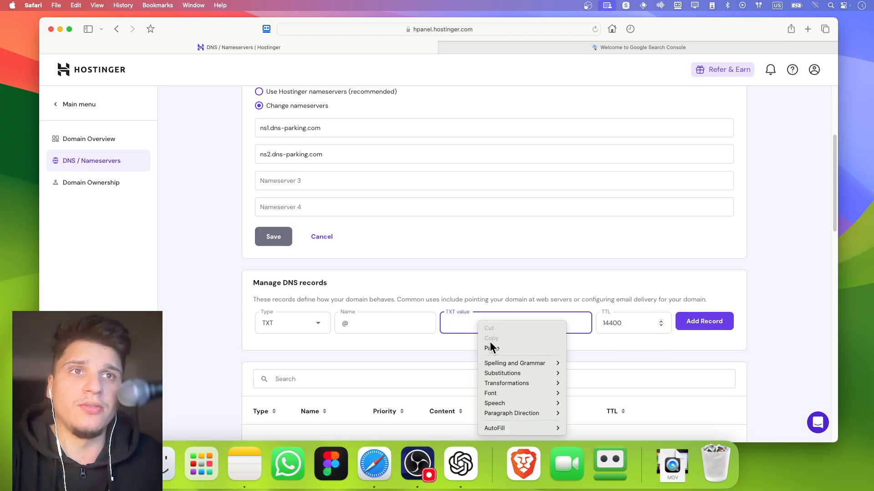
{"action": "left_click", "coordinate": [638, 47]}
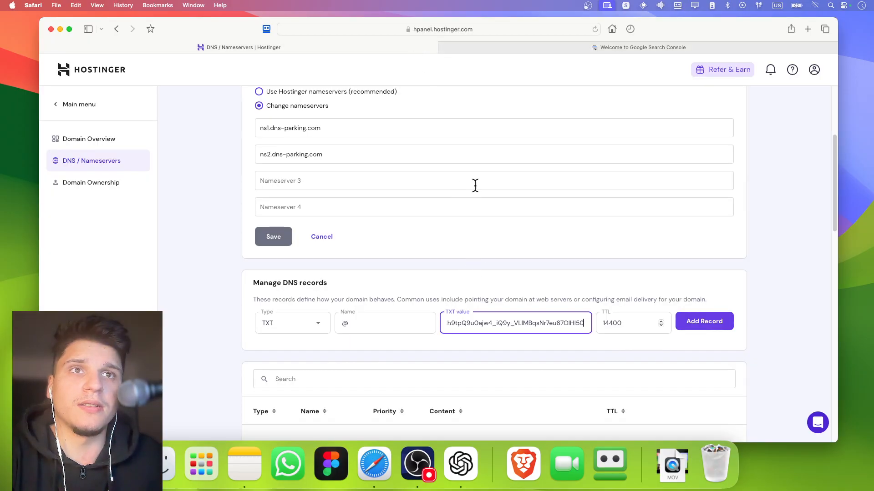
{"action": "left_click", "coordinate": [642, 47]}
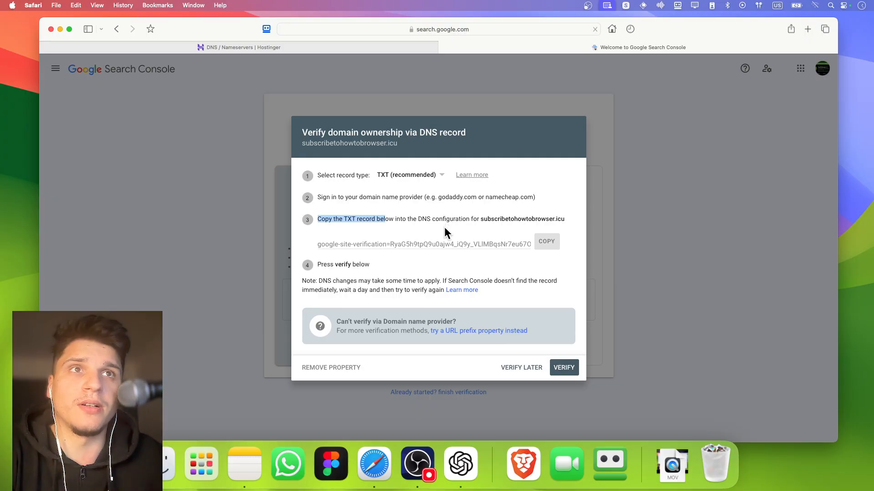
{"action": "mouse_move", "coordinate": [401, 45]}
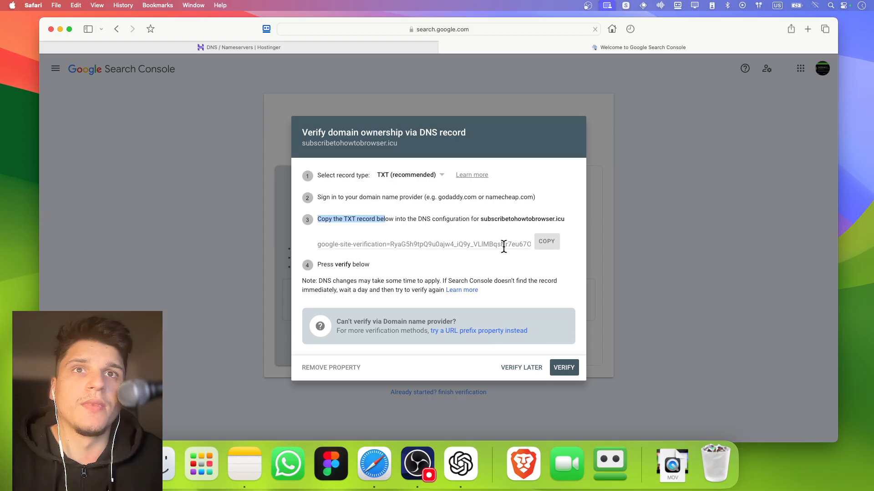
{"action": "mouse_move", "coordinate": [396, 52]}
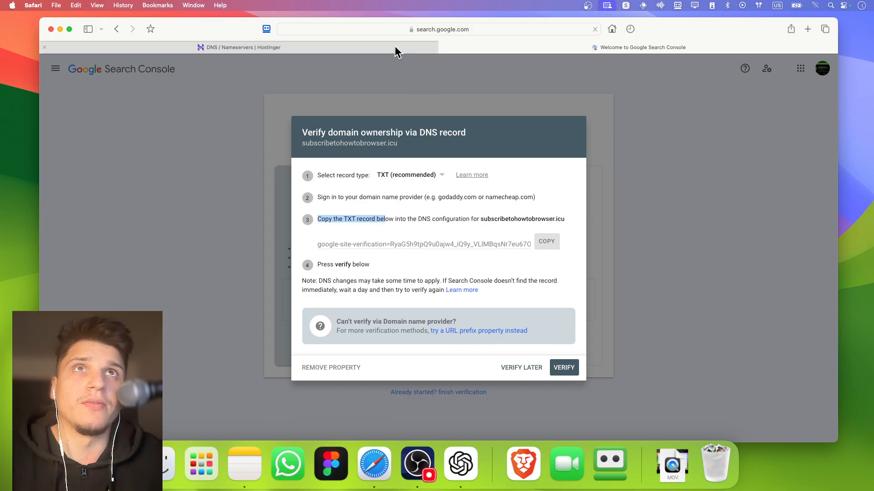
Create the TXT verification record in Hostinger and return to Search Console
{"action": "left_click", "coordinate": [240, 47]}
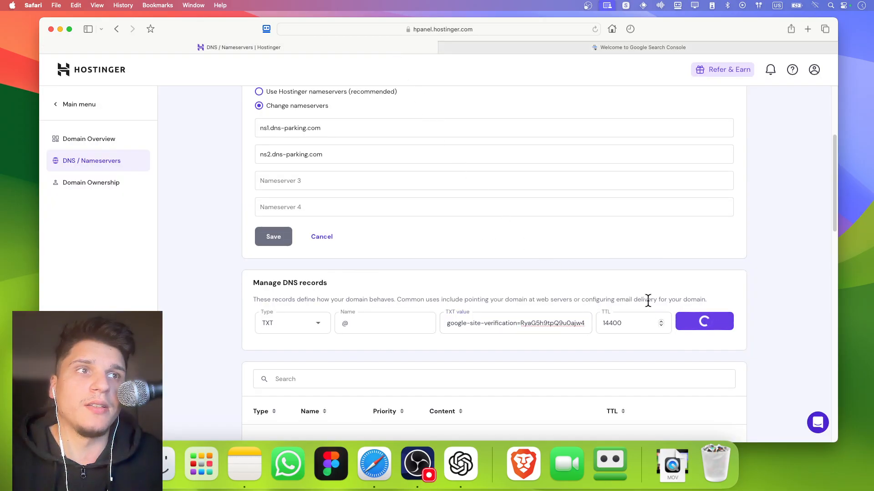
{"action": "left_click", "coordinate": [704, 321]}
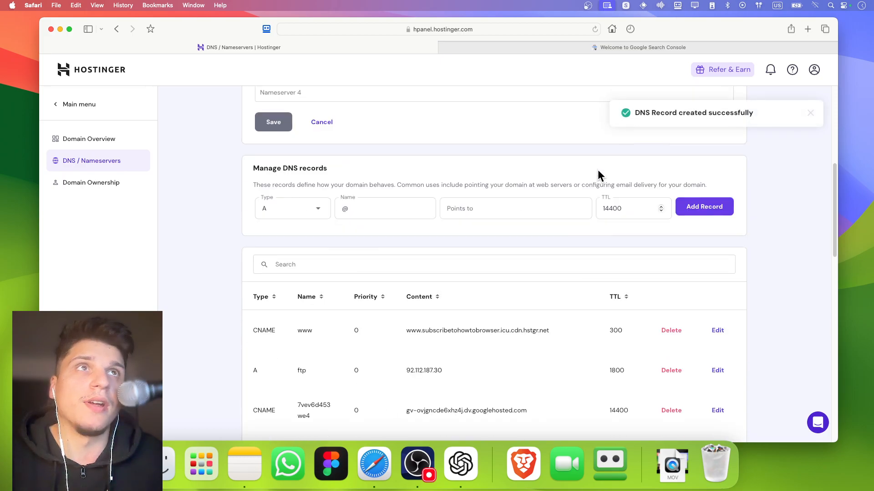
{"action": "left_click", "coordinate": [641, 47]}
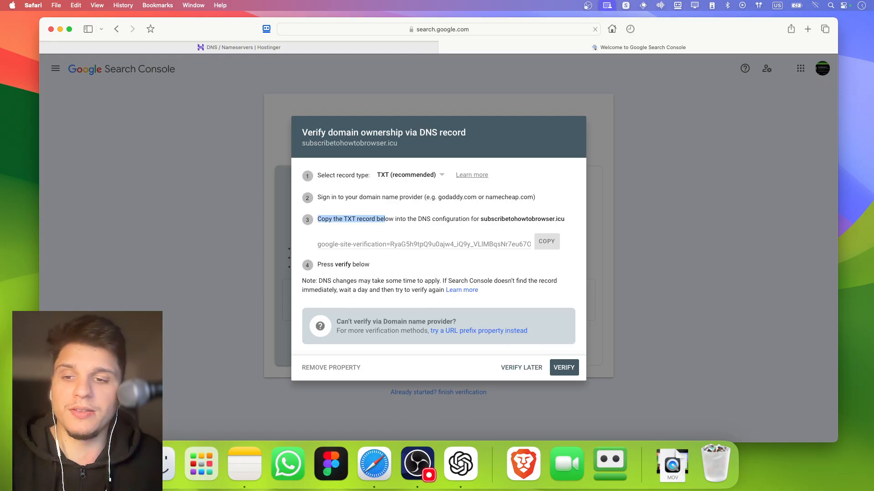
{"action": "mouse_move", "coordinate": [473, 429]}
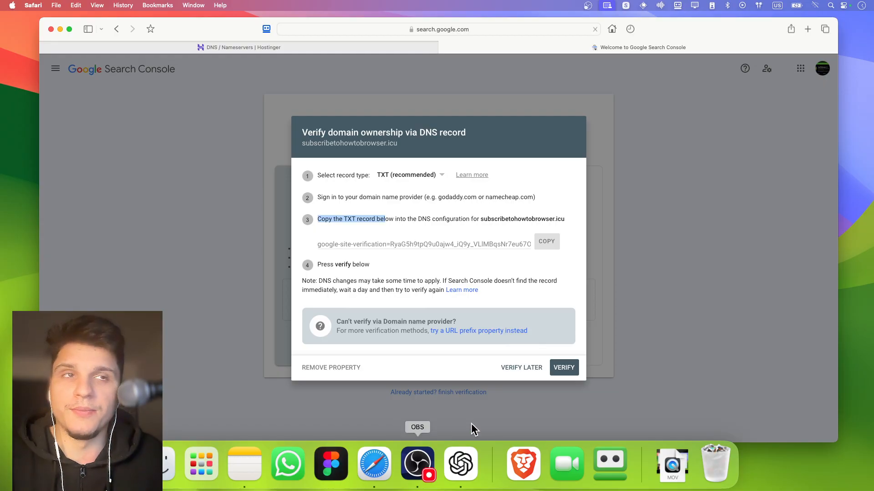
Verify ownership of subscribetohowtobrowser.icu and open its property Overview
{"action": "left_click", "coordinate": [563, 367]}
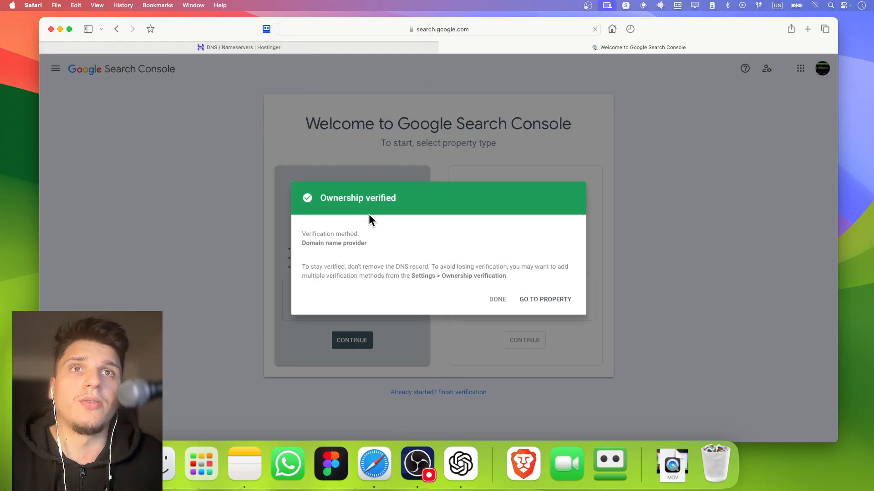
{"action": "mouse_move", "coordinate": [541, 297]}
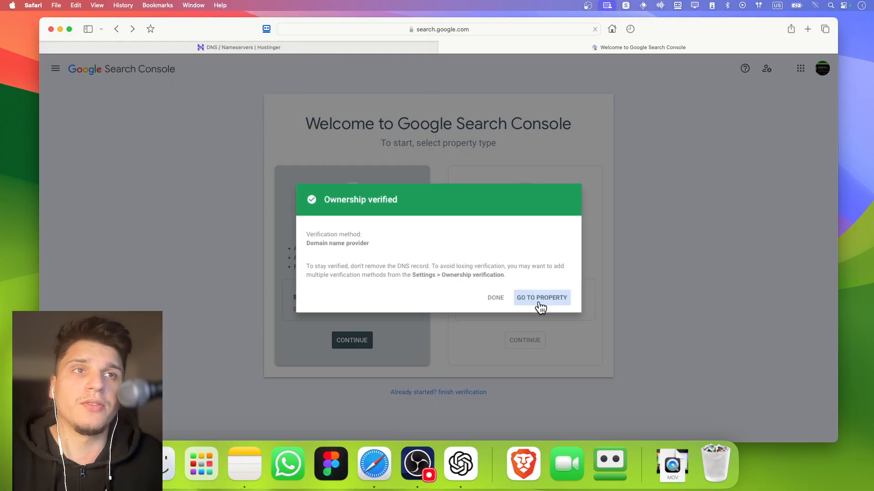
{"action": "left_click", "coordinate": [541, 297]}
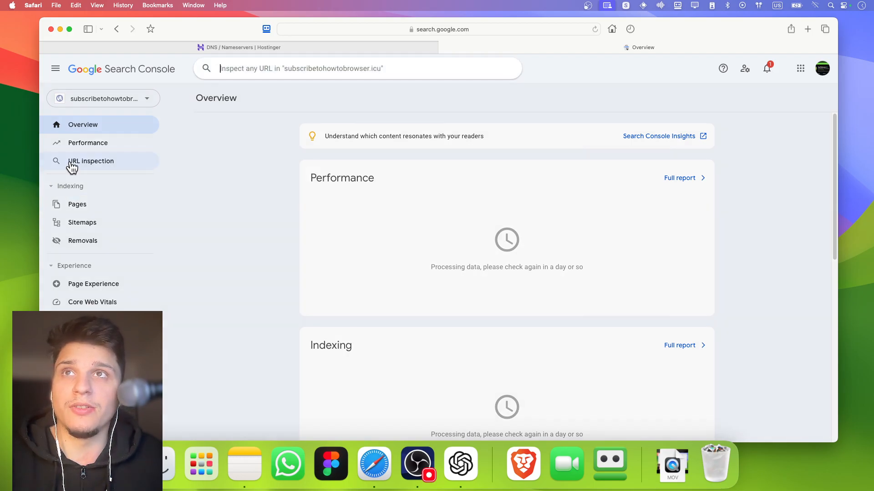
{"action": "mouse_move", "coordinate": [326, 440]}
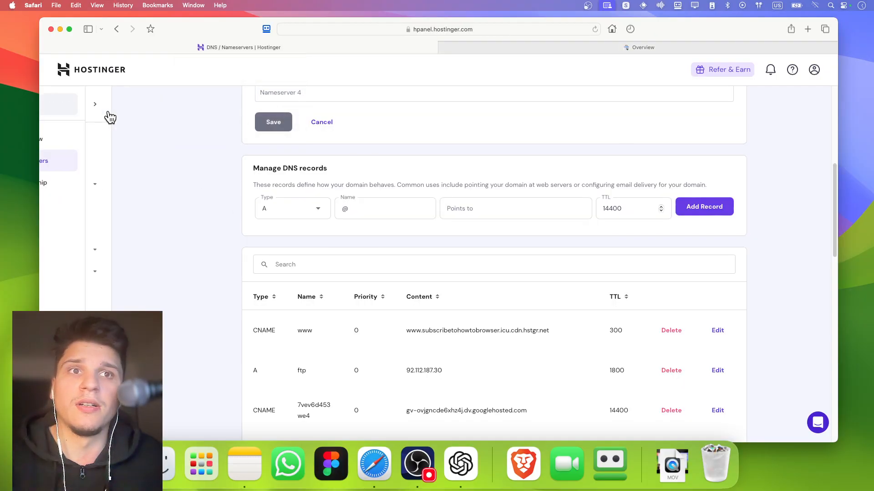
On the Hostinger home page, select the domain name subscribetohowtobrowser.icu
{"action": "left_click", "coordinate": [72, 104]}
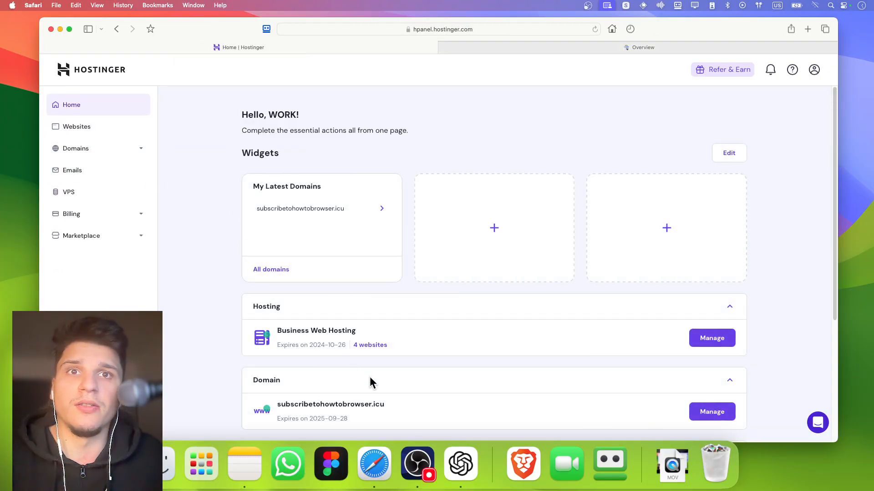
{"action": "double_click", "coordinate": [330, 404]}
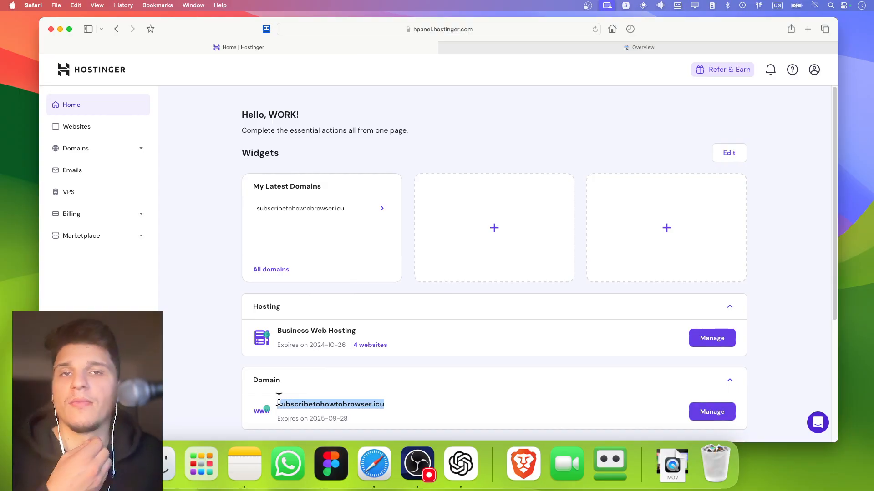
{"action": "mouse_move", "coordinate": [294, 230]}
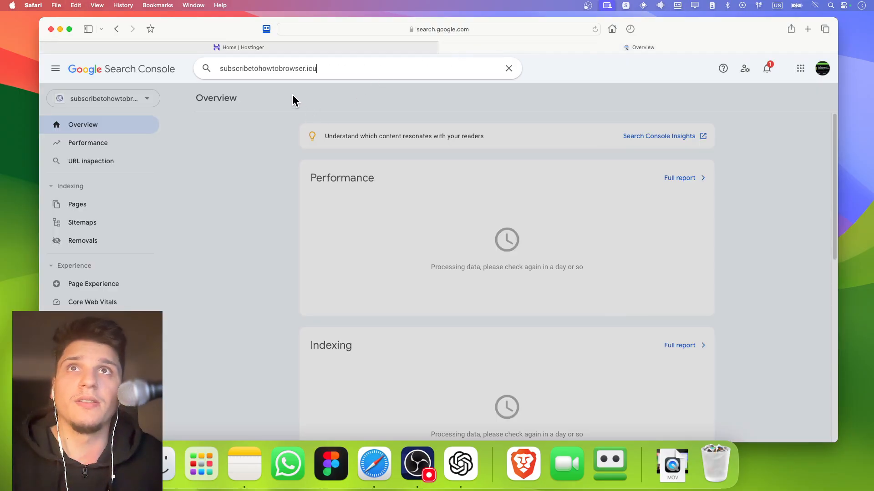
{"action": "key", "text": "Return"}
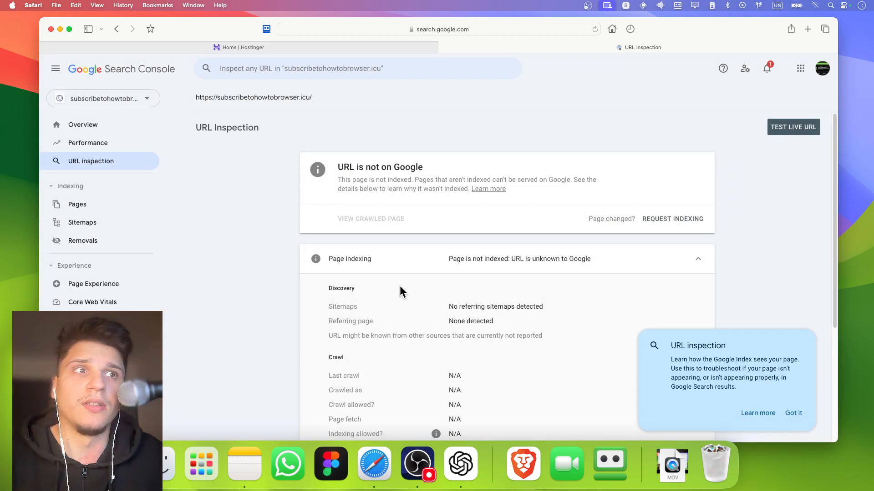
{"action": "scroll", "scroll_direction": "down", "scroll_amount": 3}
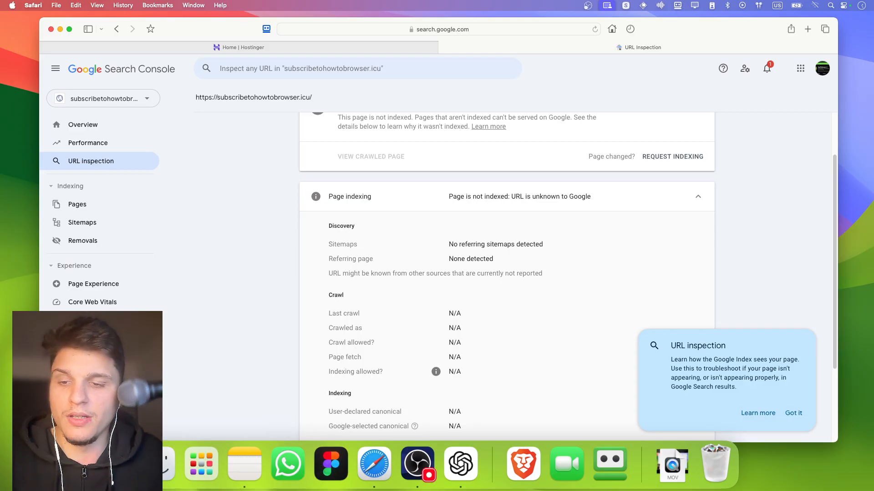
{"action": "mouse_move", "coordinate": [414, 315]}
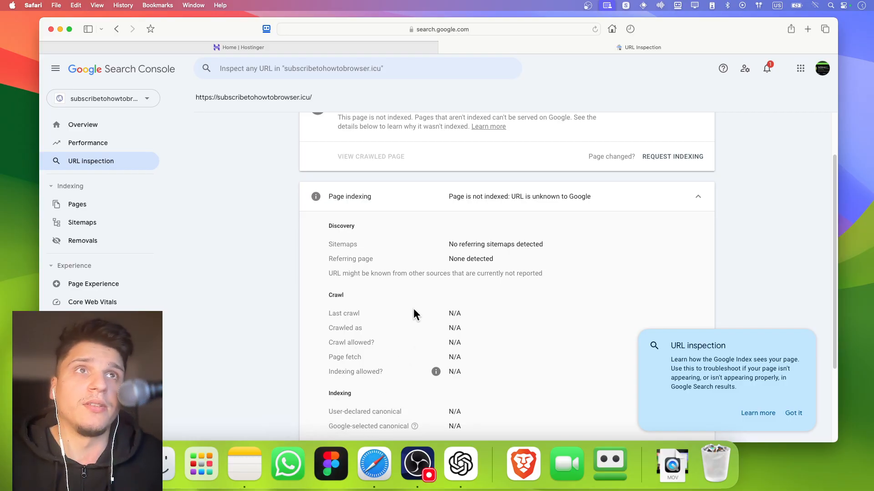
{"action": "left_click", "coordinate": [792, 127]}
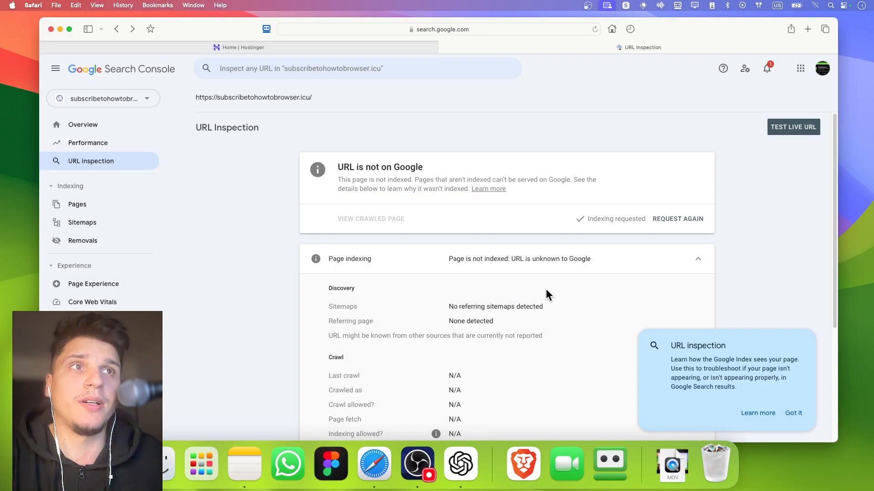
{"action": "mouse_move", "coordinate": [638, 243]}
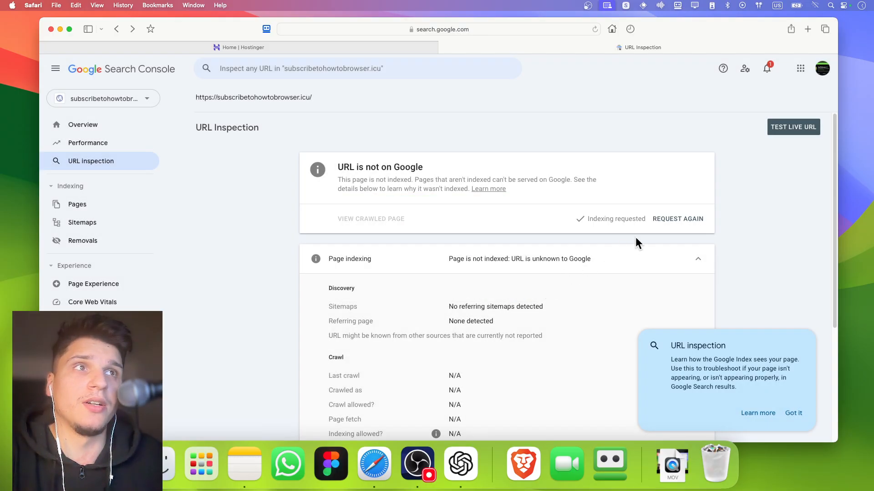
{"action": "left_click", "coordinate": [792, 127]}
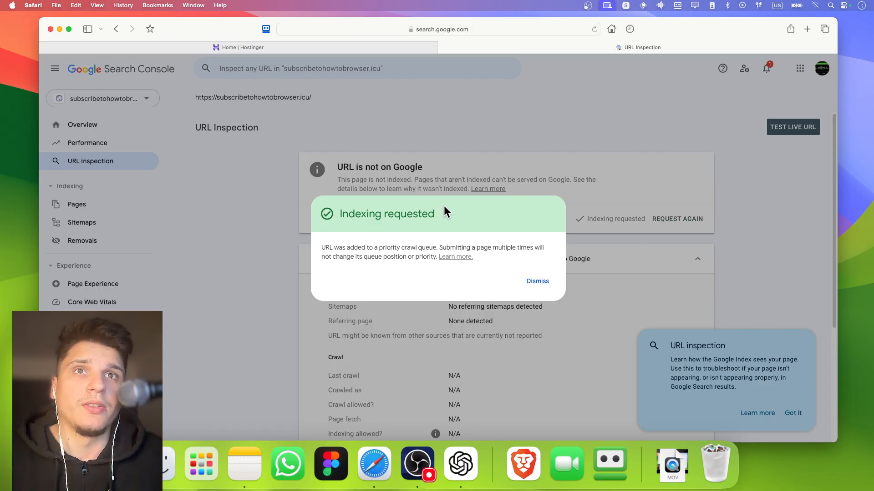
{"action": "mouse_move", "coordinate": [470, 171]}
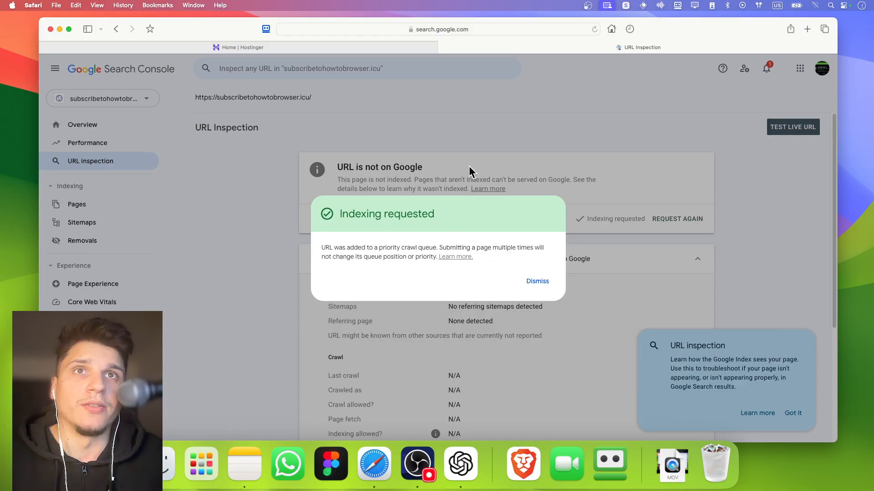
{"action": "left_click", "coordinate": [536, 280]}
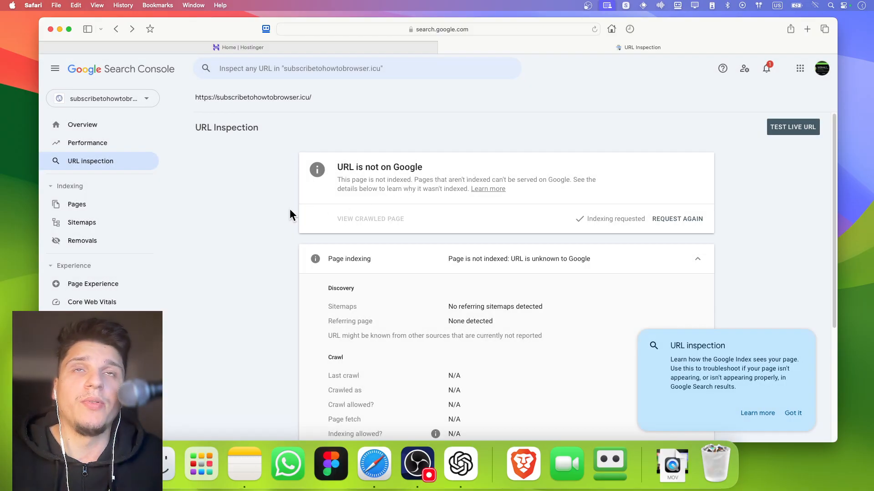